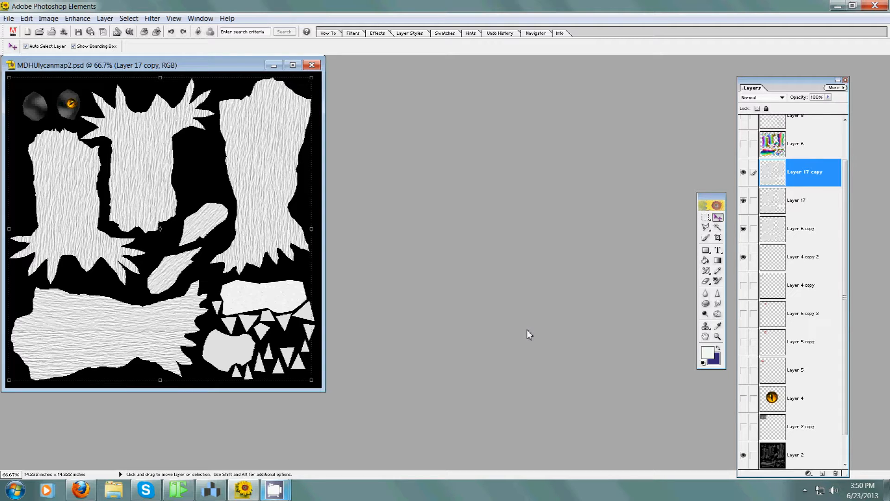
{"action": "mouse_move", "coordinate": [522, 335]}
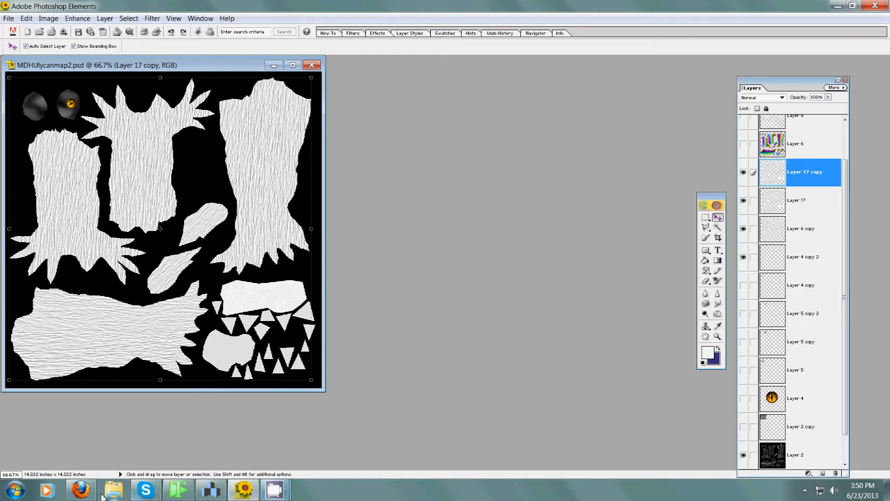
Step: Switch to Firefox showing the NVIDIA Texture Tools plug-in download page
{"action": "left_click", "coordinate": [79, 488]}
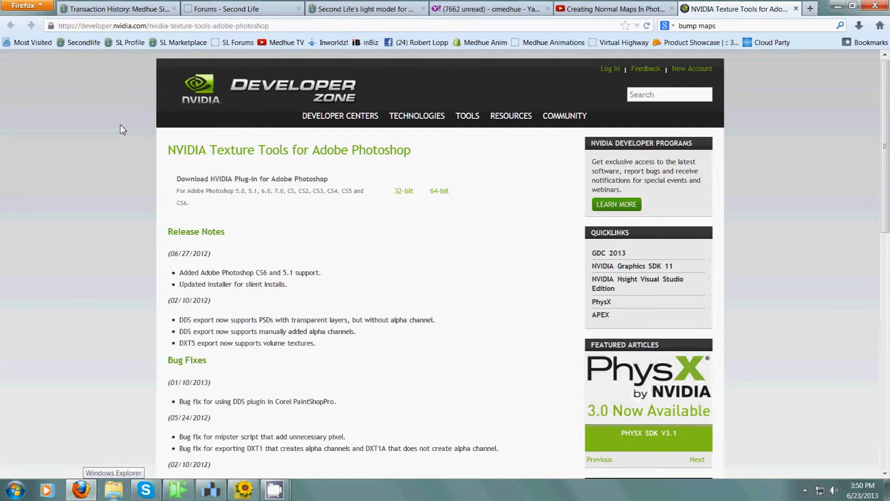
{"action": "mouse_move", "coordinate": [91, 96]}
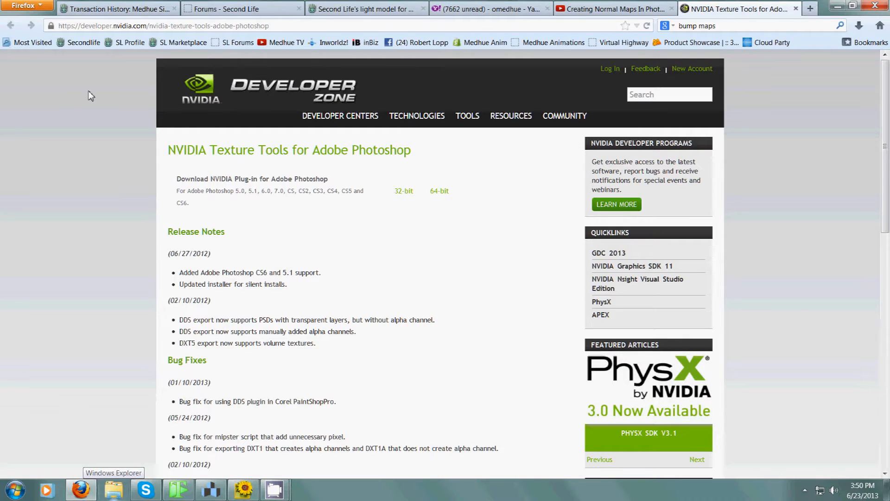
{"action": "mouse_move", "coordinate": [69, 117]}
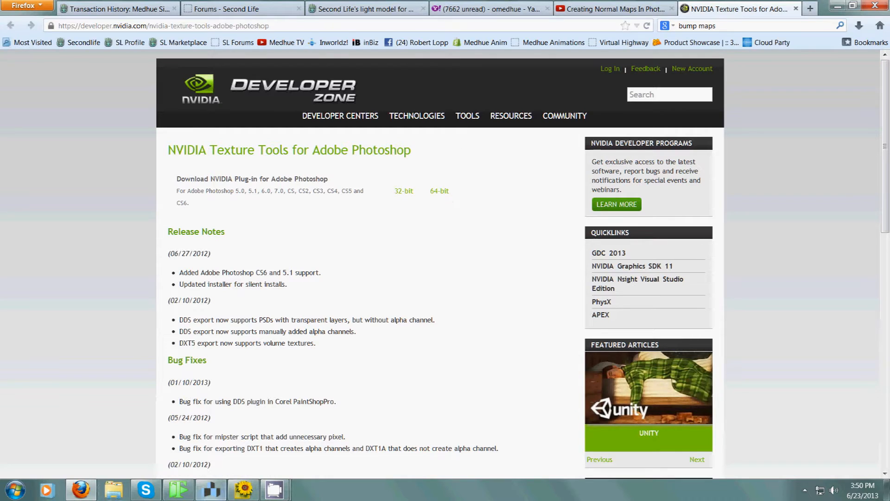
Step: Switch back to Photoshop Elements with the werewolf fur texture document
{"action": "left_click", "coordinate": [272, 488]}
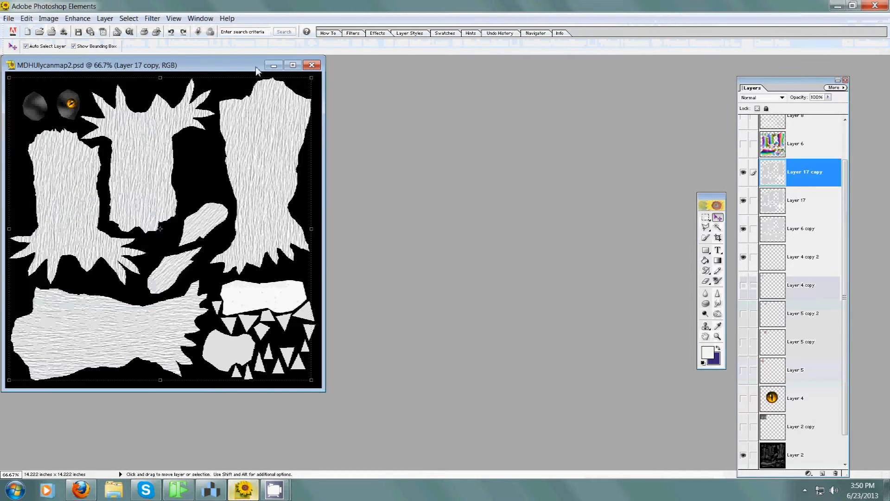
{"action": "mouse_move", "coordinate": [229, 68]}
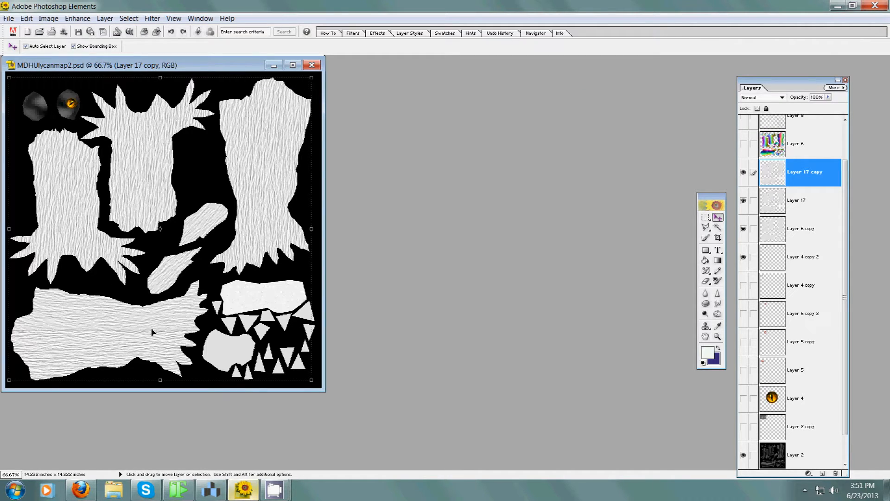
{"action": "mouse_move", "coordinate": [160, 217]}
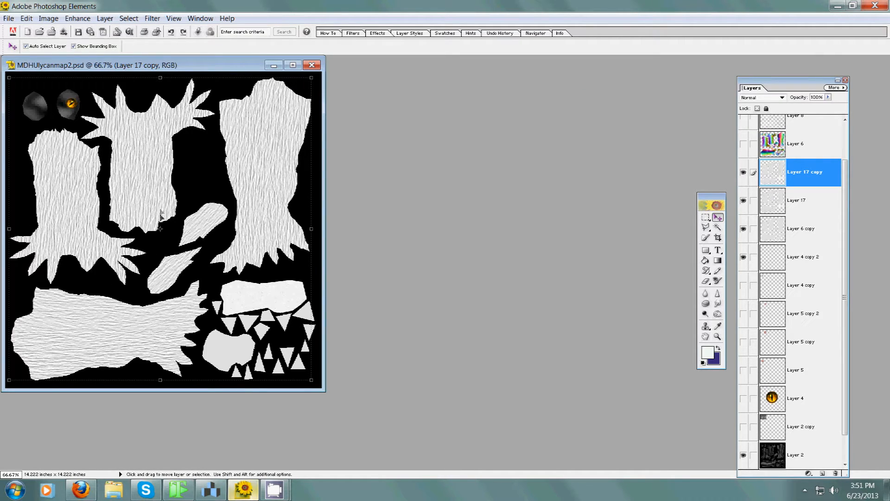
{"action": "mouse_move", "coordinate": [259, 222]}
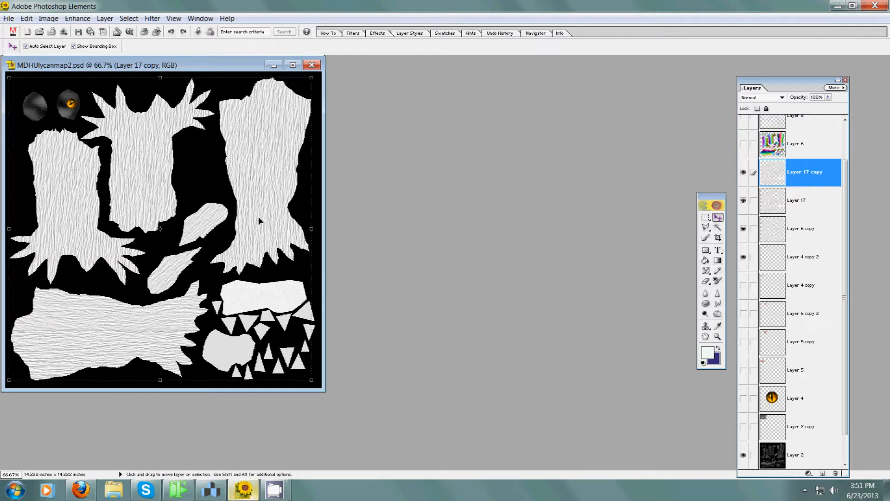
{"action": "mouse_move", "coordinate": [158, 232]}
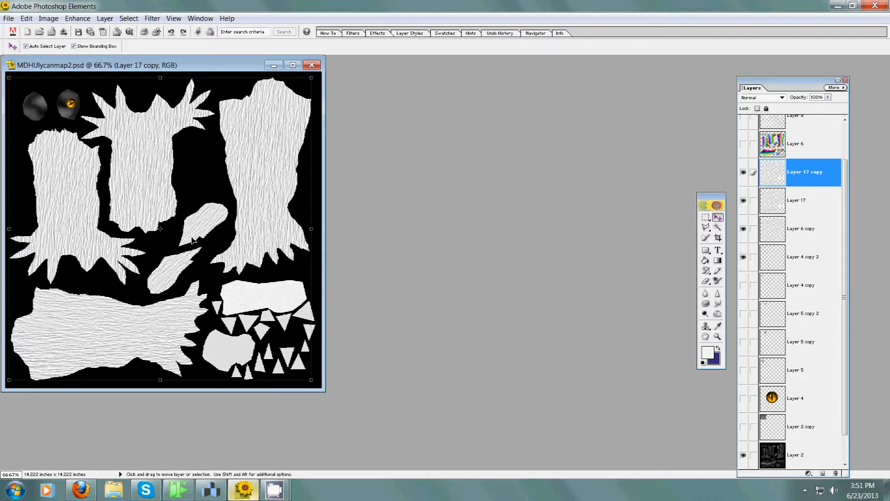
{"action": "mouse_move", "coordinate": [192, 254]}
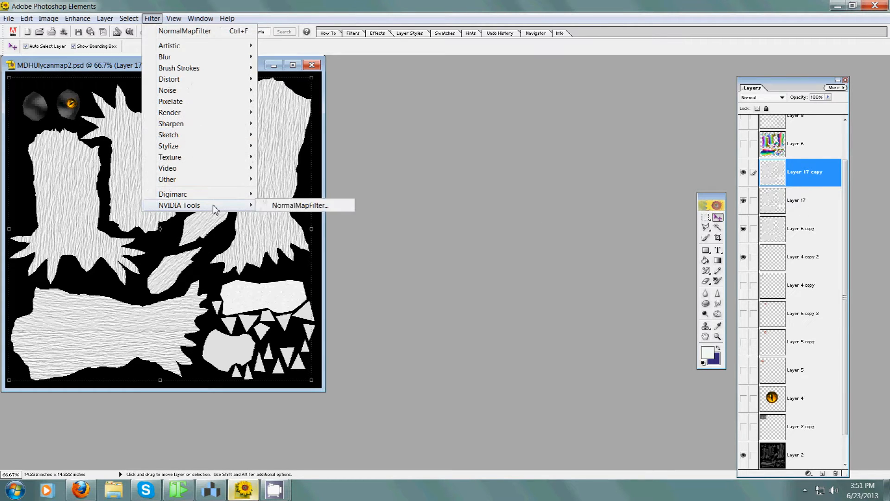
Step: Launch NormalMapFilter with average-RGB height, 4 samples, inverted Y, scale 5 and 3D preview
{"action": "left_click", "coordinate": [299, 205]}
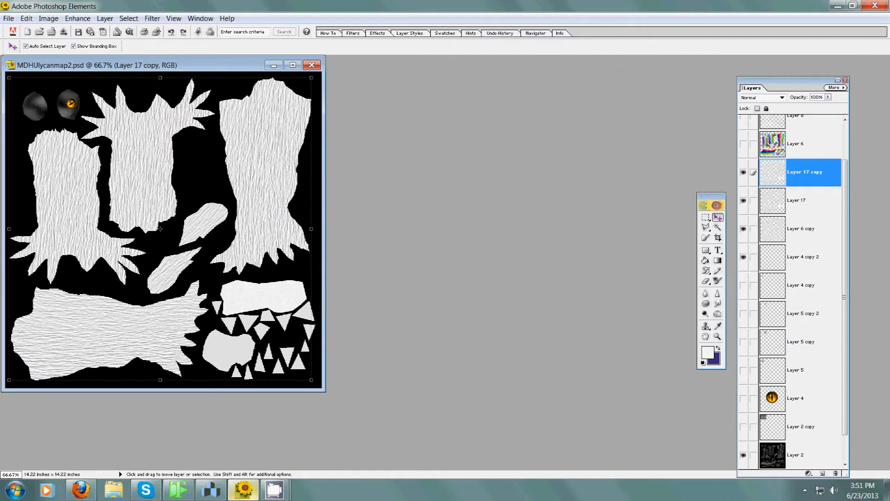
{"action": "left_click", "coordinate": [151, 19]}
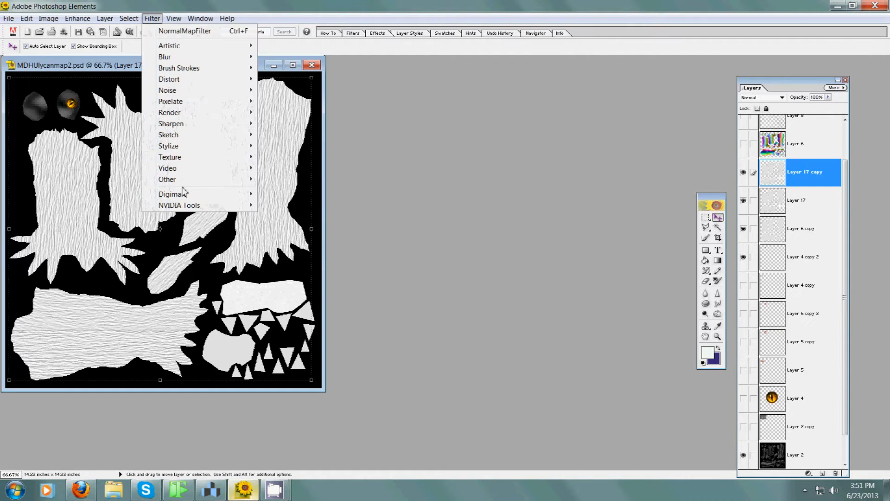
{"action": "left_click", "coordinate": [184, 31]}
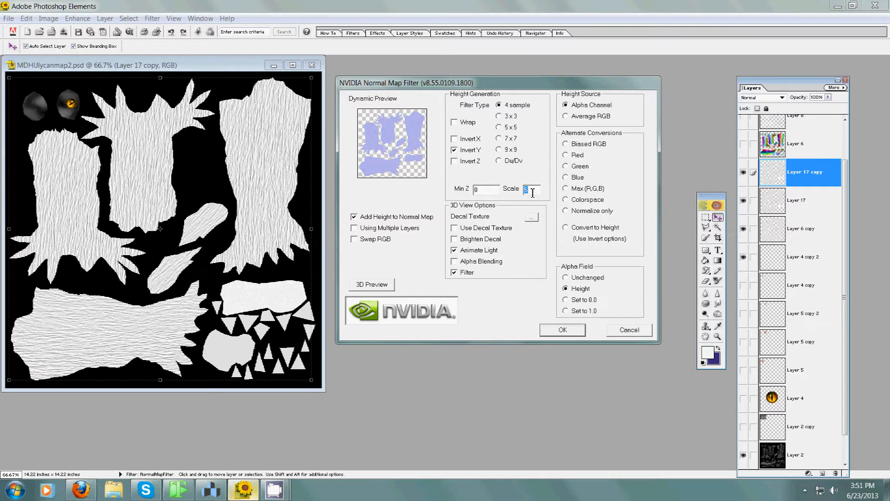
{"action": "left_click", "coordinate": [566, 115]}
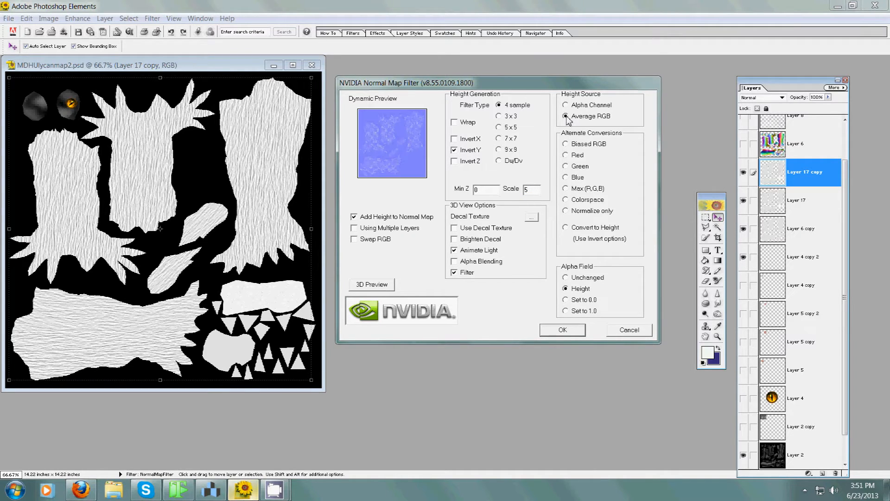
{"action": "mouse_move", "coordinate": [605, 120]}
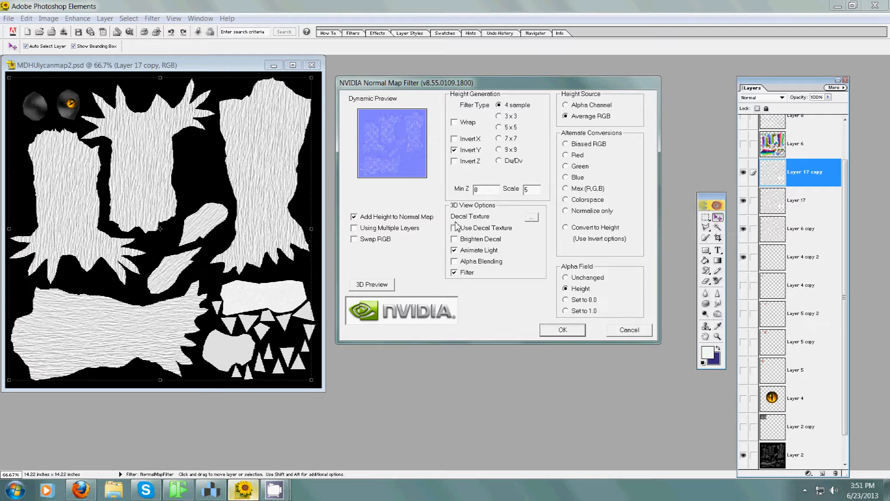
{"action": "left_click", "coordinate": [454, 229]}
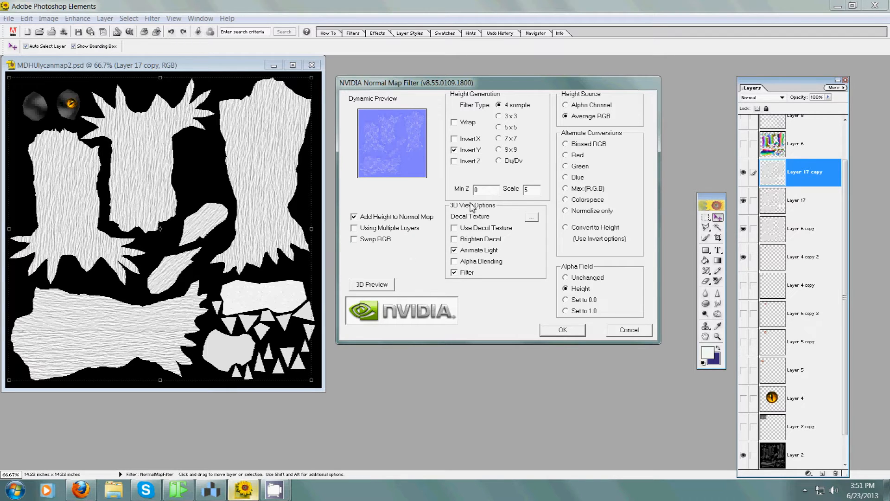
{"action": "left_click", "coordinate": [371, 285]}
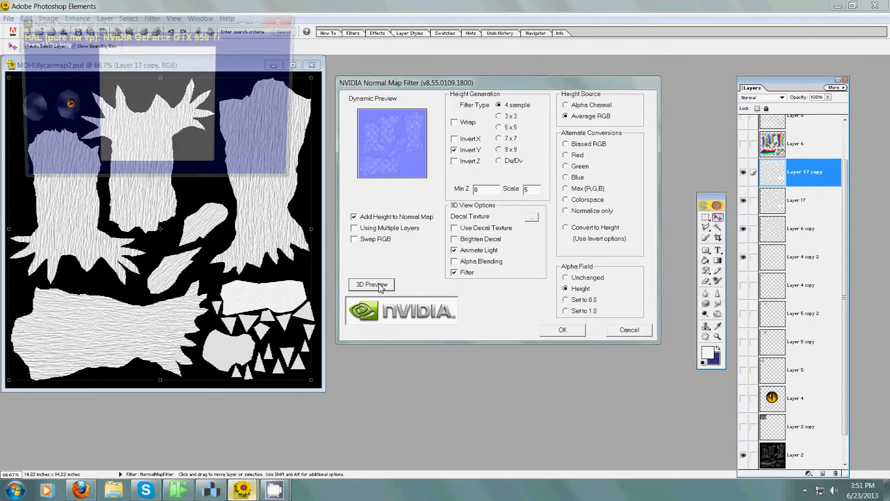
{"action": "left_click", "coordinate": [371, 284]}
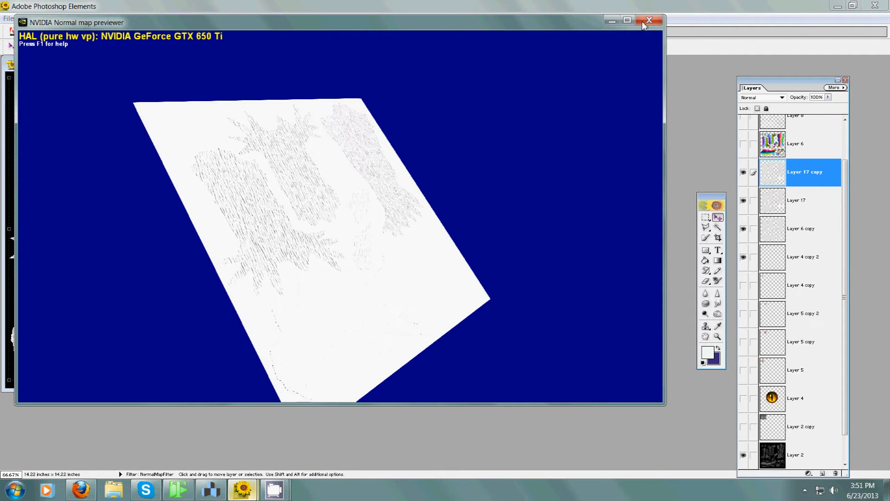
{"action": "left_click", "coordinate": [649, 20]}
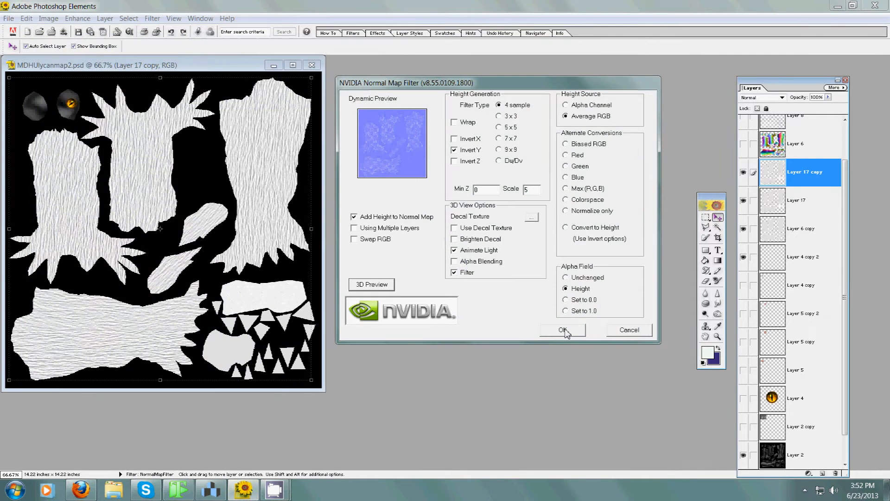
Step: Apply the normal map filter to the fur layer and save the blue normal map image
{"action": "left_click", "coordinate": [563, 330]}
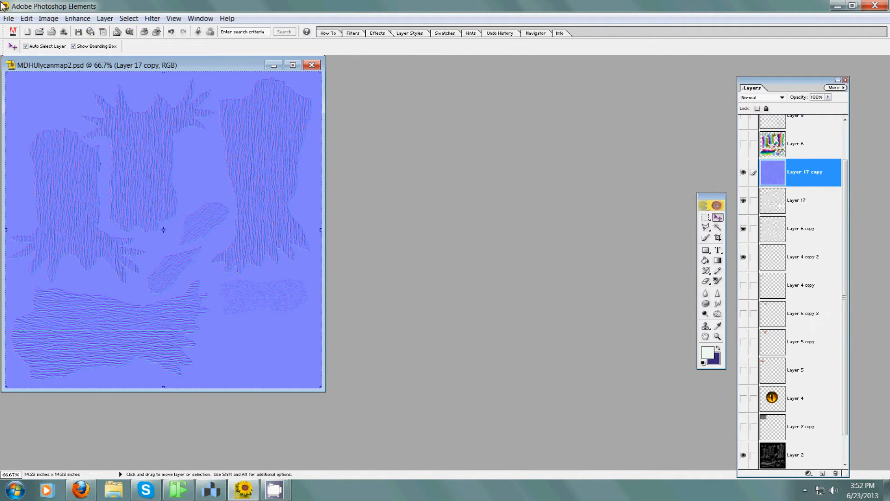
{"action": "left_click", "coordinate": [9, 18]}
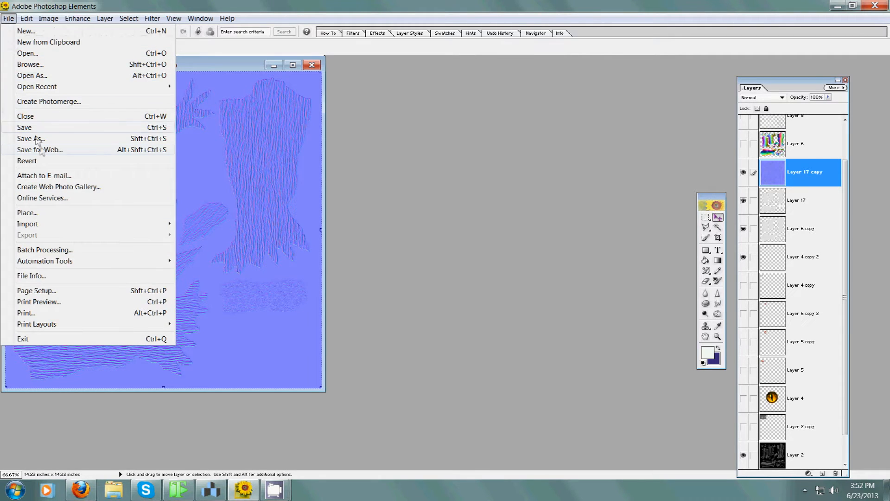
{"action": "left_click", "coordinate": [31, 138]}
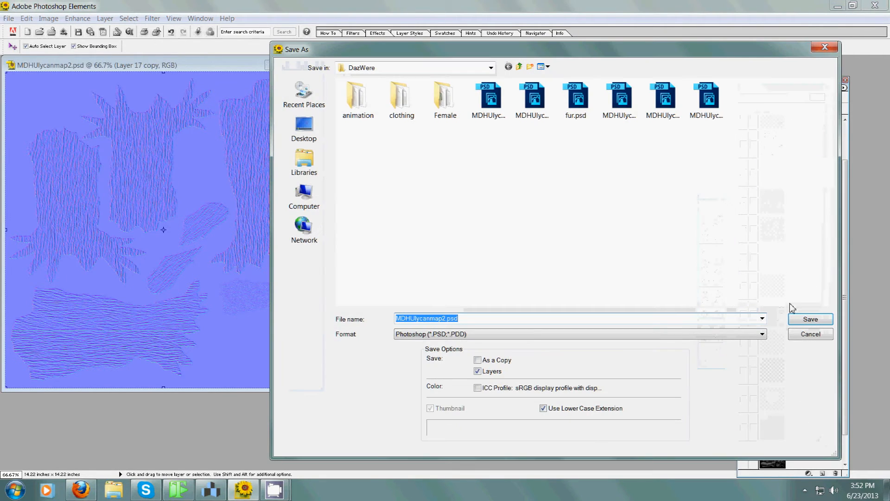
{"action": "left_click", "coordinate": [810, 318]}
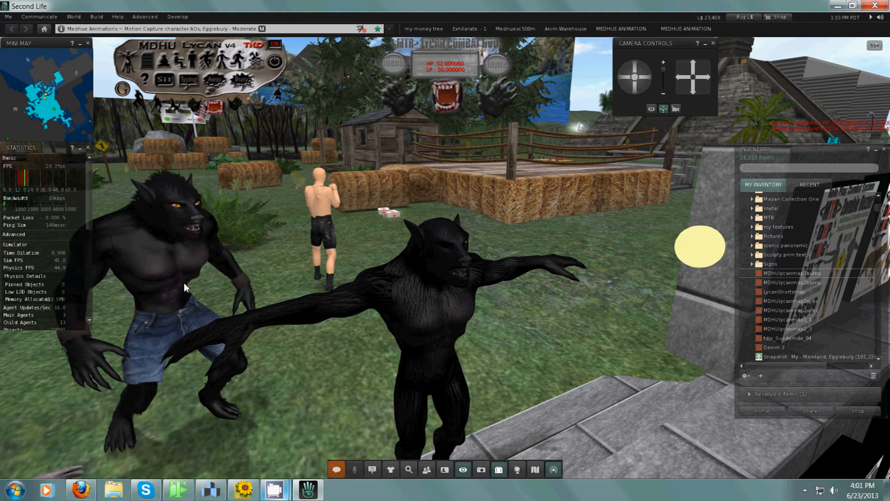
{"action": "mouse_move", "coordinate": [165, 269]}
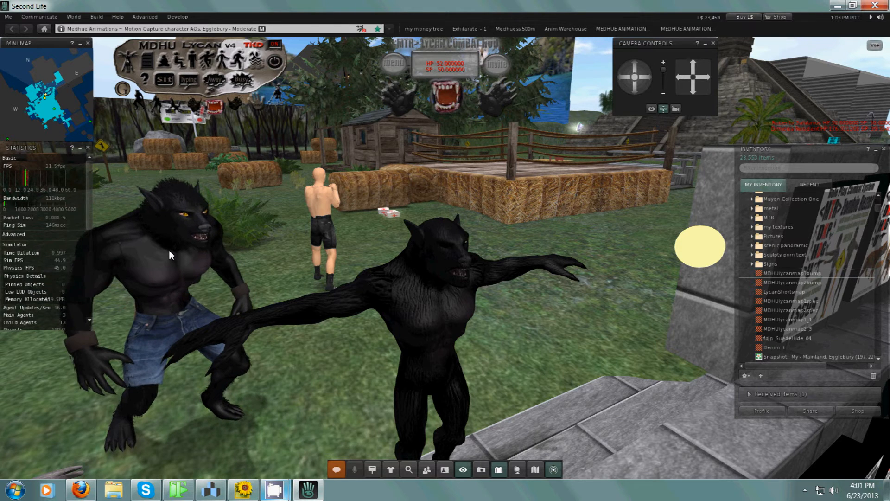
{"action": "mouse_move", "coordinate": [414, 363]}
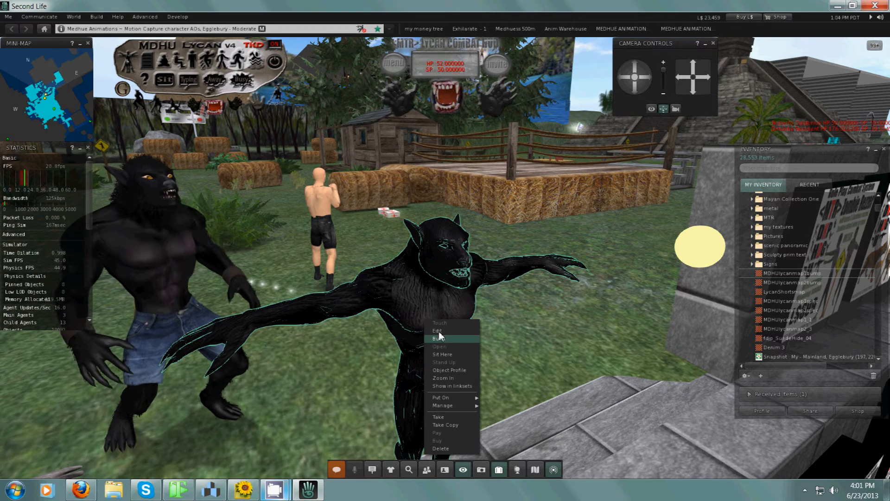
Step: Edit the black werewolf object to show its texture and bumpiness properties
{"action": "left_click", "coordinate": [437, 331]}
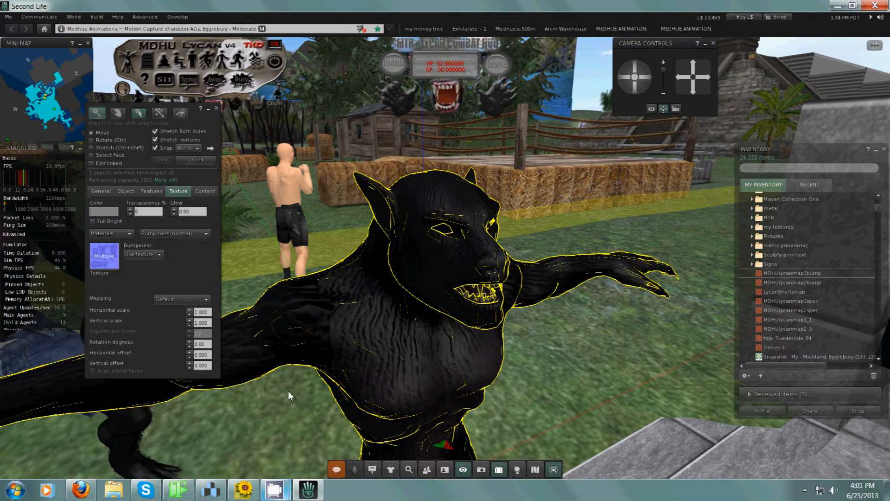
{"action": "mouse_move", "coordinate": [361, 316]}
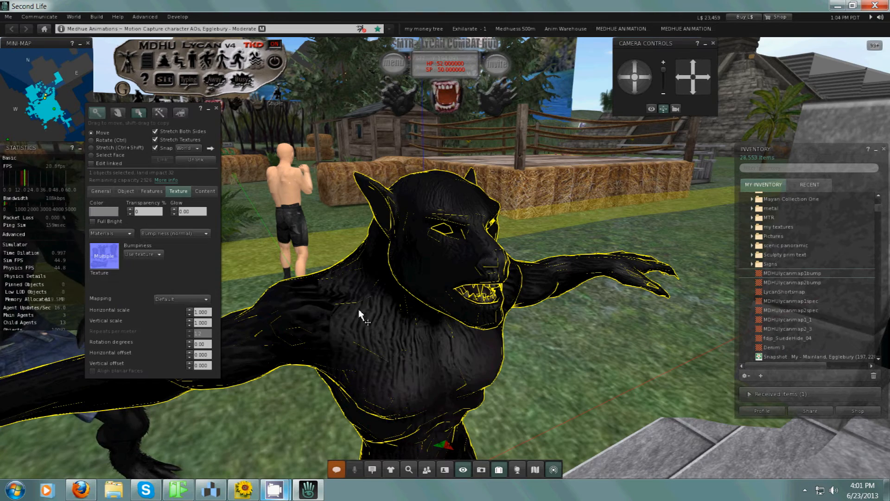
{"action": "mouse_move", "coordinate": [383, 292]}
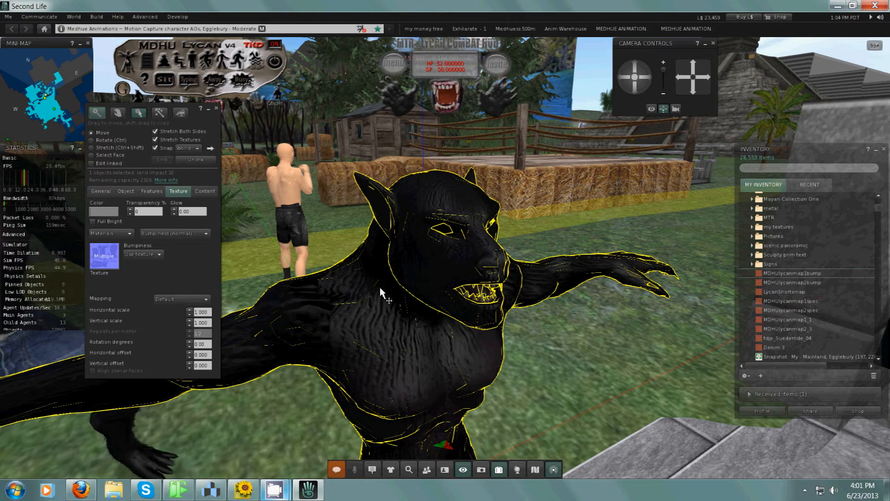
{"action": "mouse_move", "coordinate": [610, 85]}
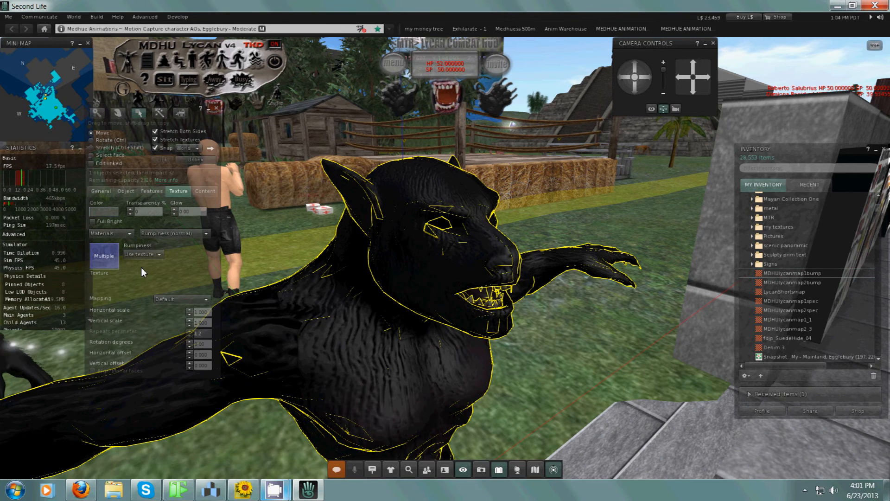
Step: Choose None as the black werewolf's bumpiness
{"action": "left_click", "coordinate": [142, 254]}
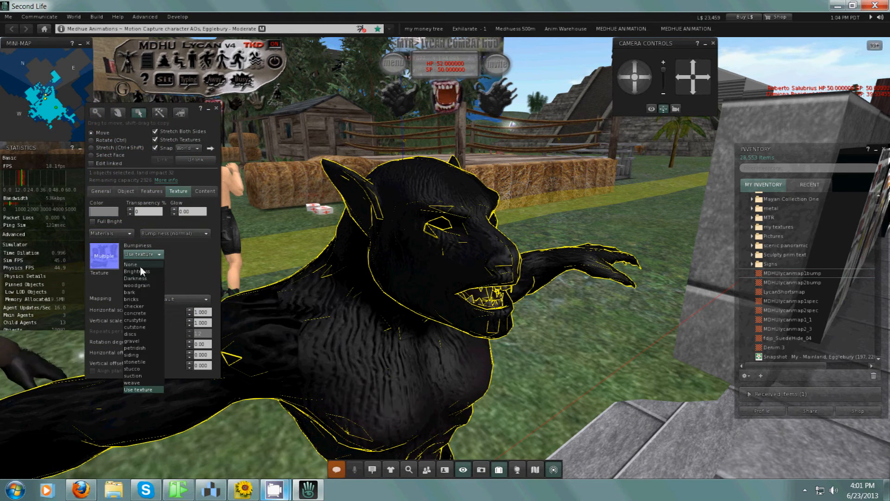
{"action": "left_click", "coordinate": [130, 264]}
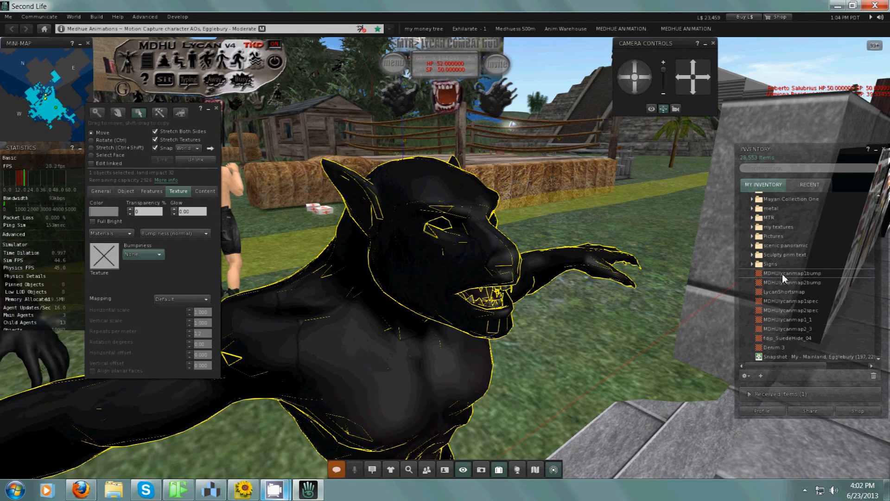
Step: Assign MDHUlycanmap1bump from Inventory as the werewolf's bump texture
{"action": "left_click", "coordinate": [795, 282]}
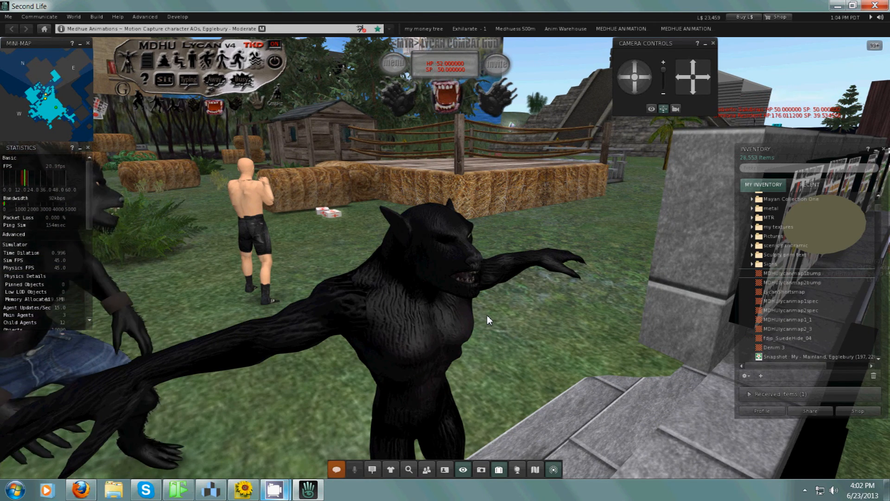
{"action": "mouse_move", "coordinate": [513, 347]}
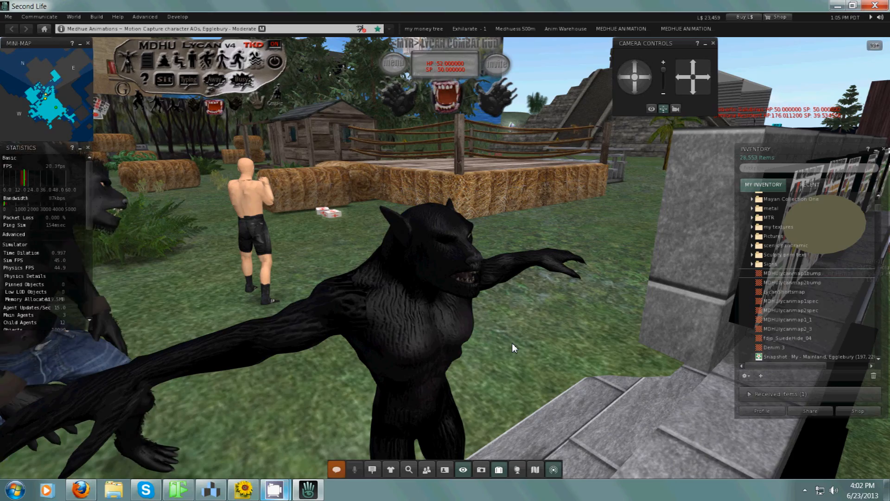